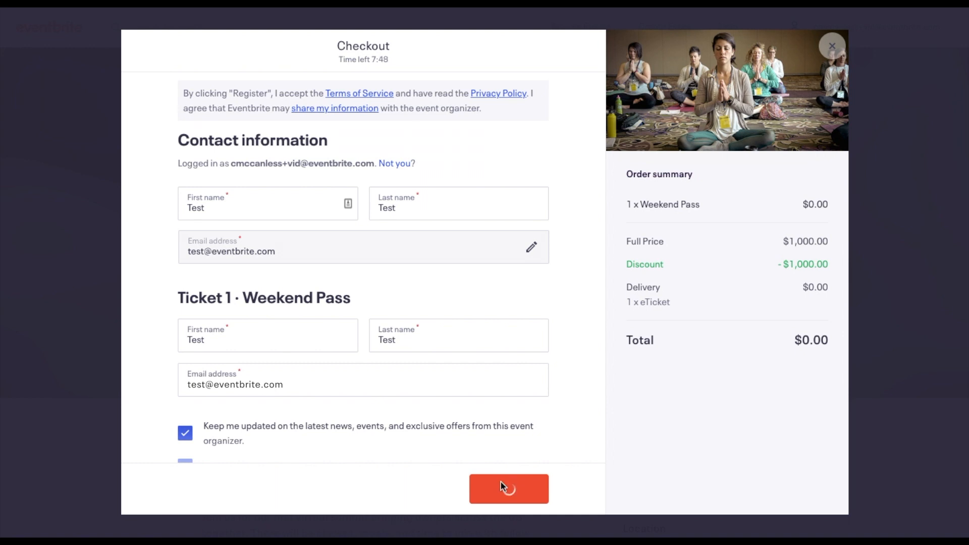
Submit the test registration with Register and return to the Events list.
click(507, 489)
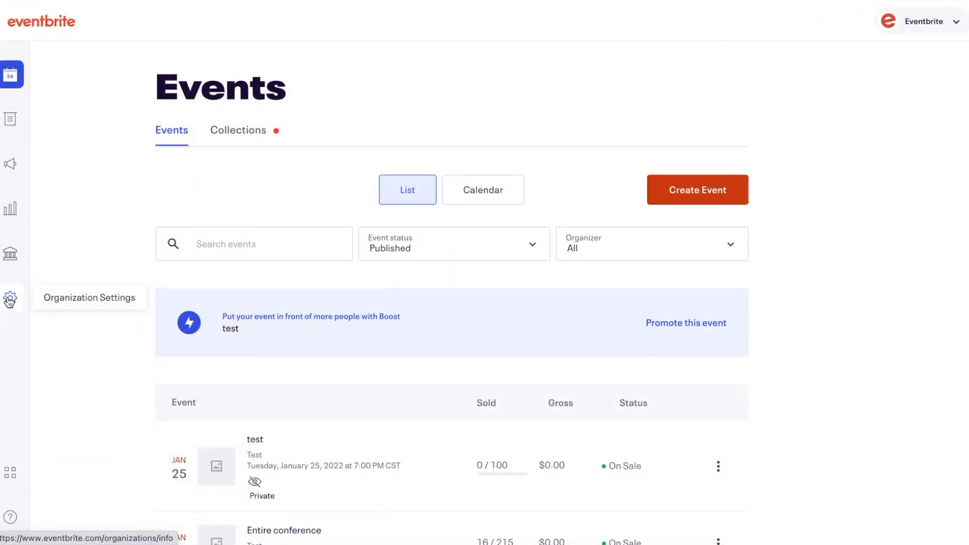
View the team's Roles list under Organization Settings > Team Management.
click(10, 297)
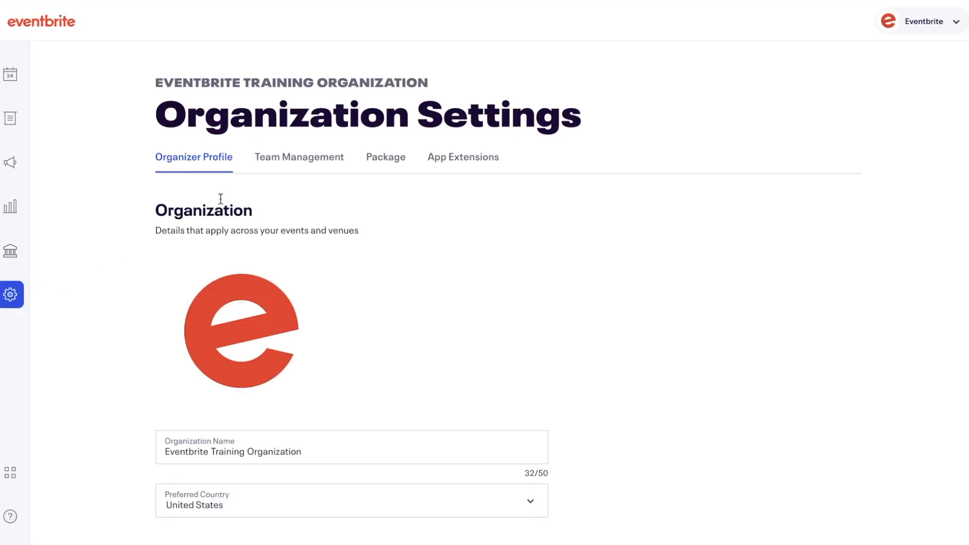
click(298, 156)
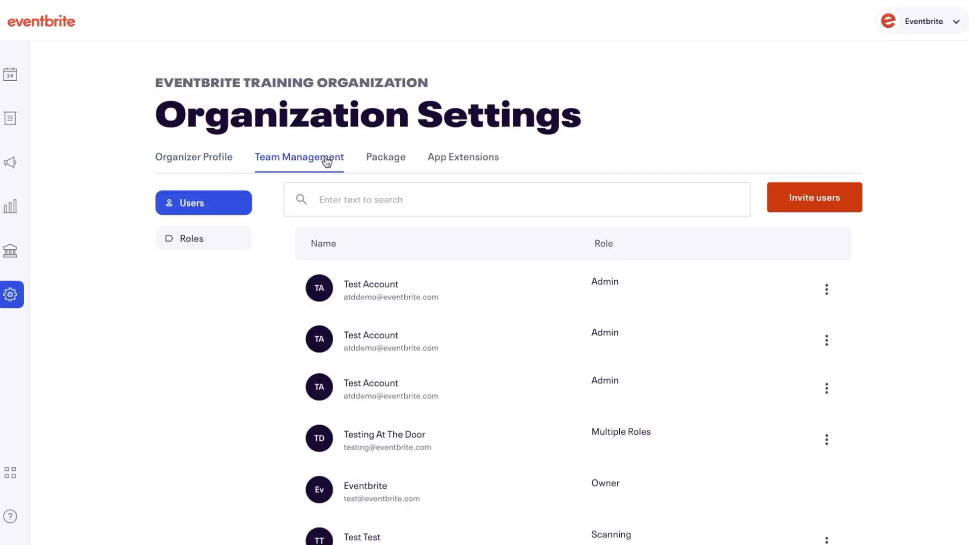
click(203, 239)
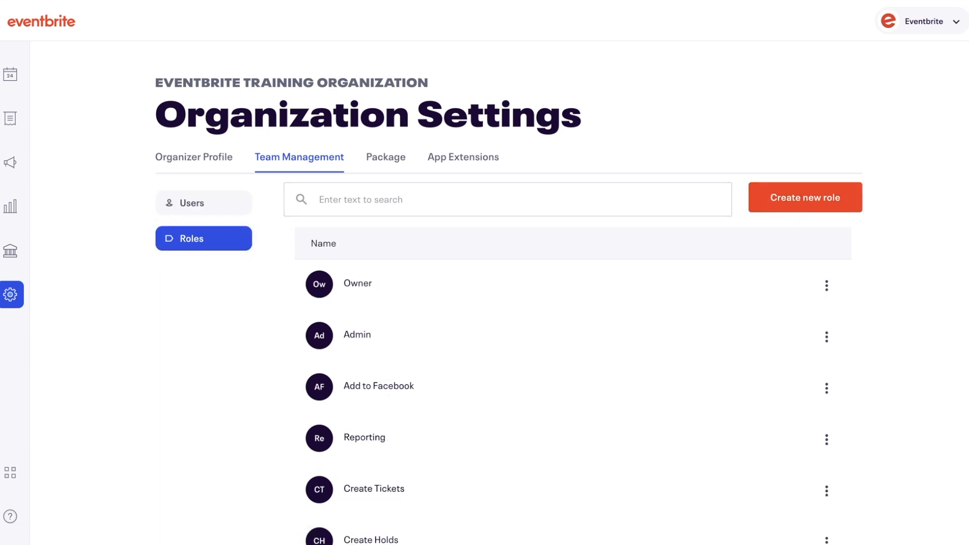
click(804, 197)
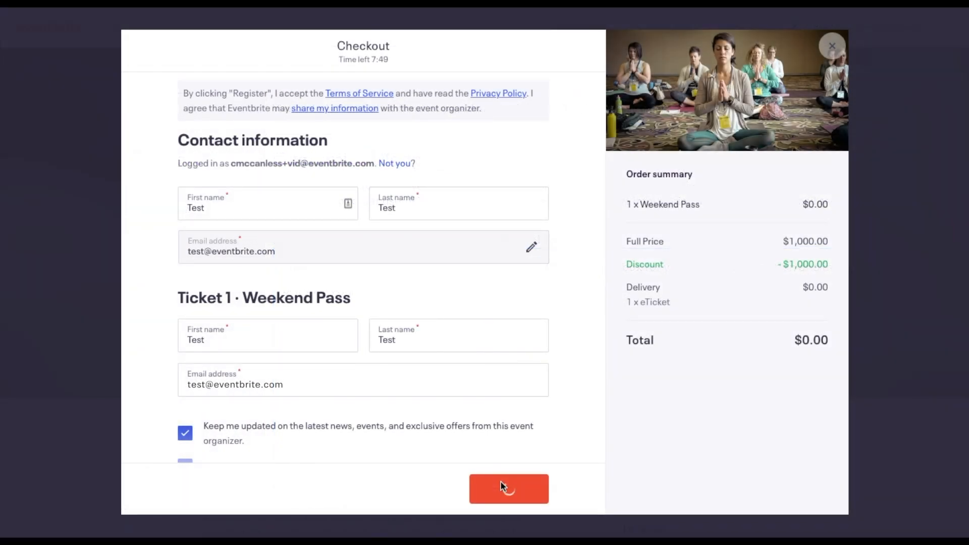
Register the test order and begin the confirmation message 'Thank you for book'.
click(507, 489)
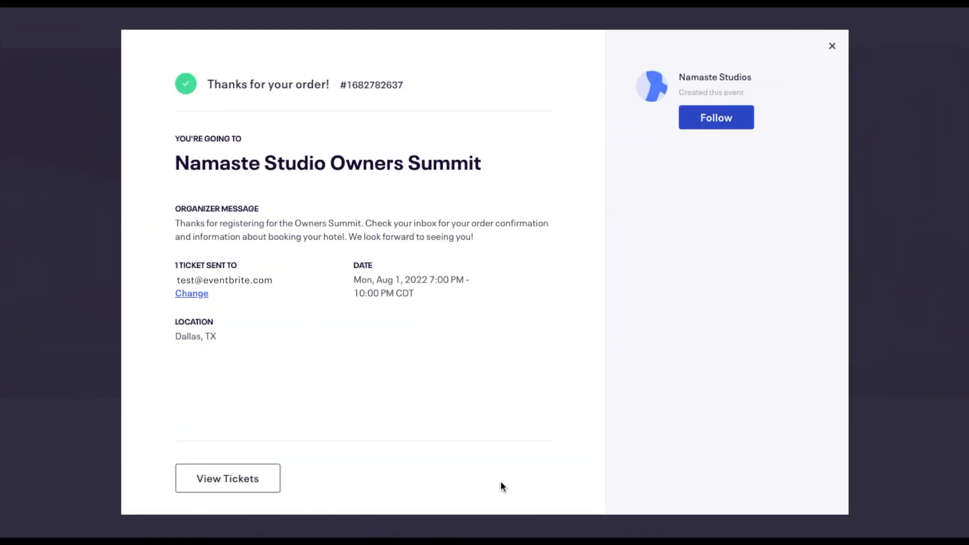
text(Thank you for book)
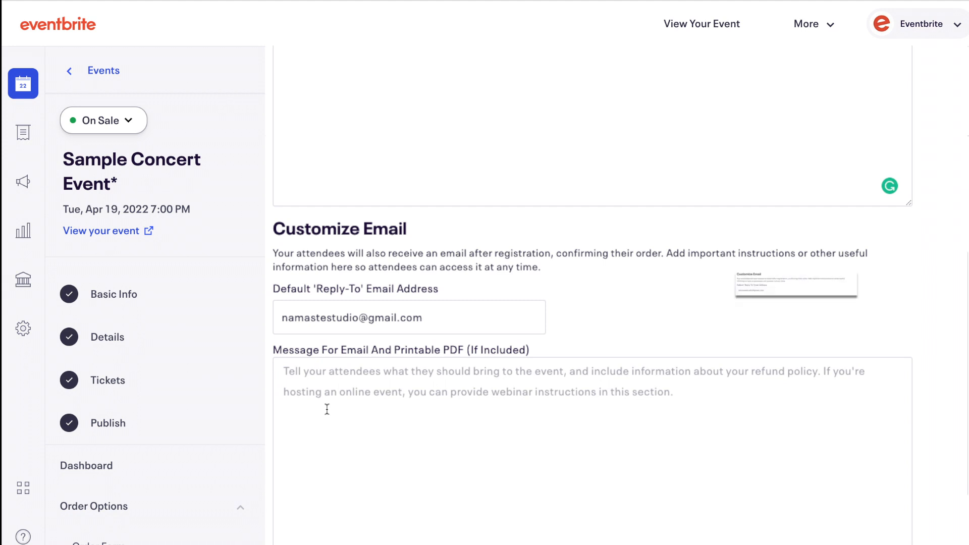
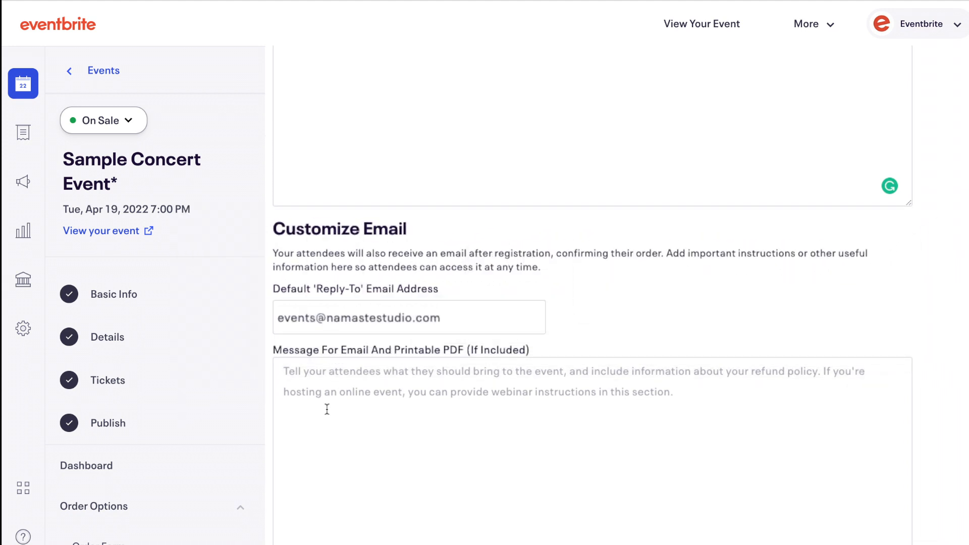
text(Thank you for bookin)
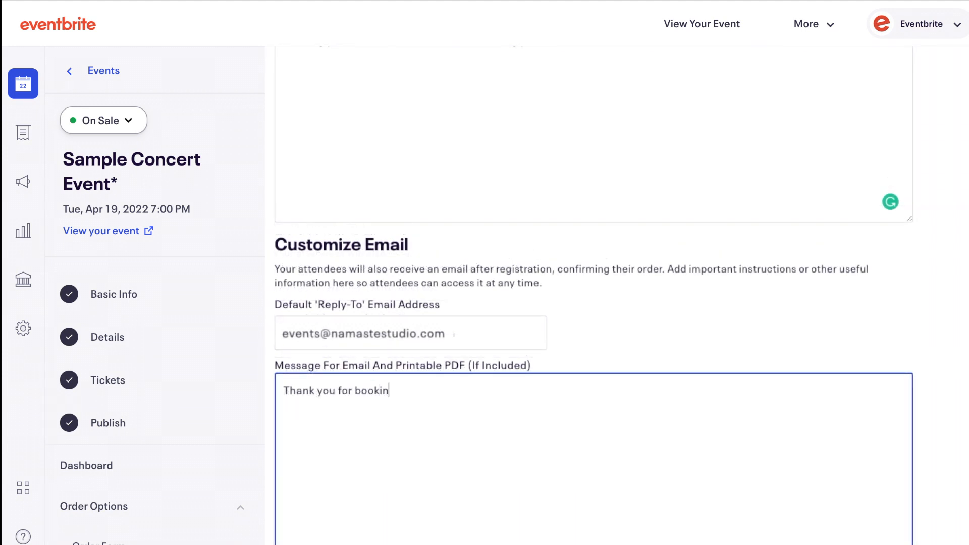
text(g your ticket for th)
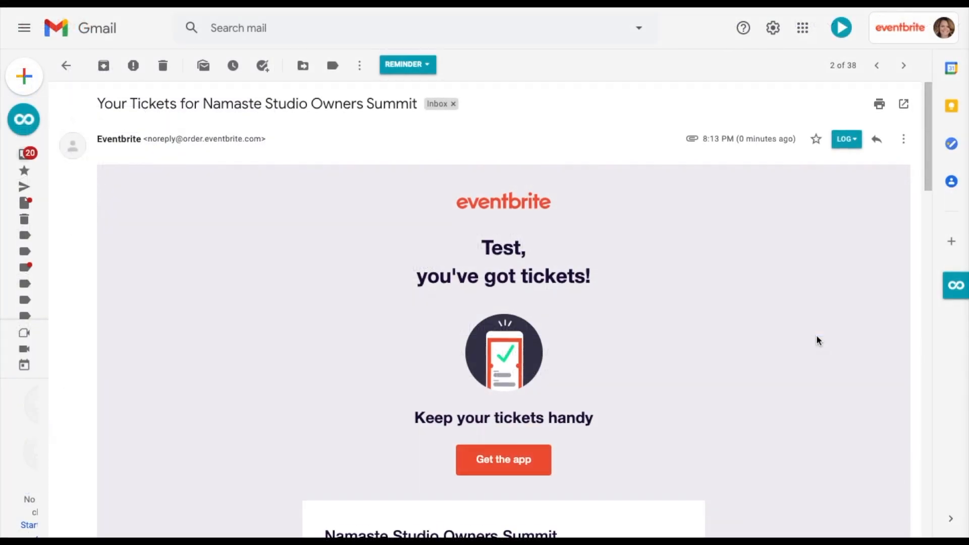
scroll(down, 3)
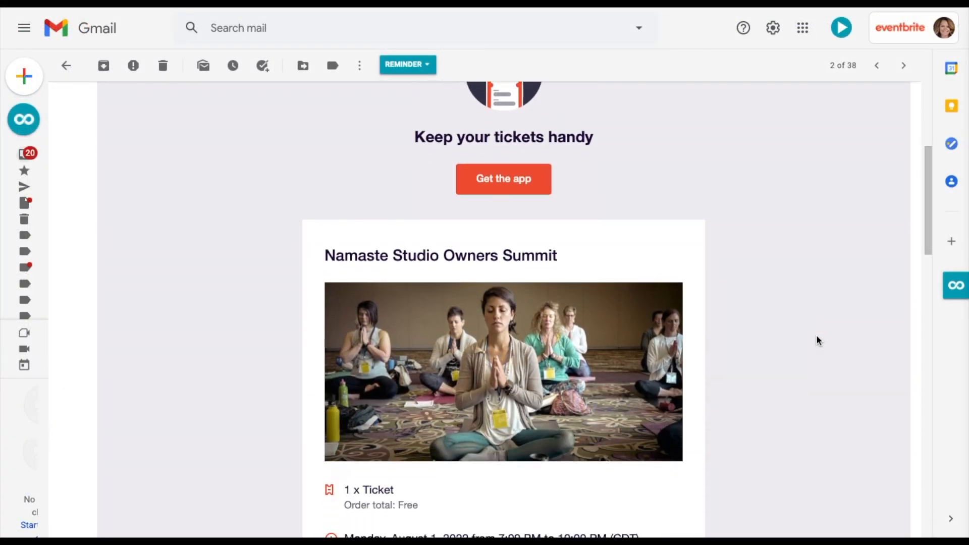
scroll(down, 3)
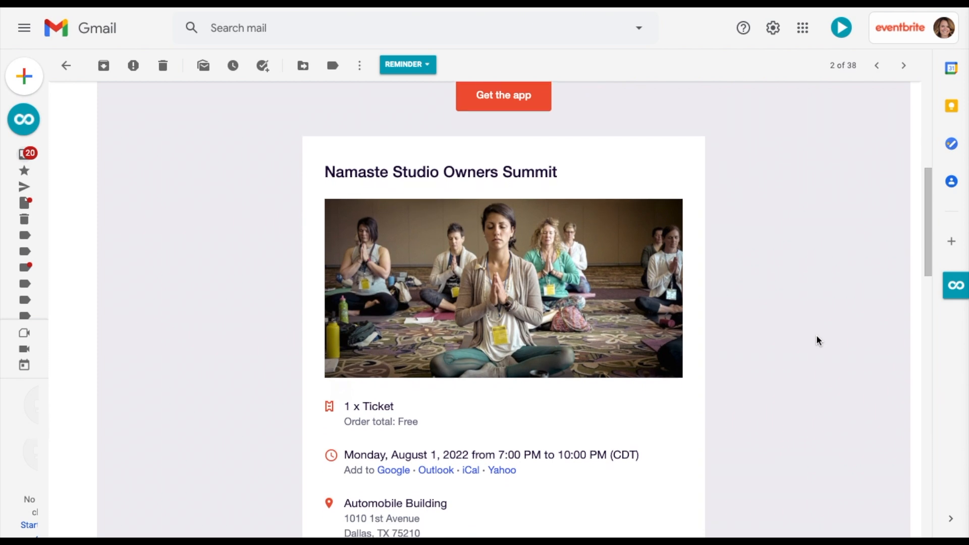
scroll(down, 3)
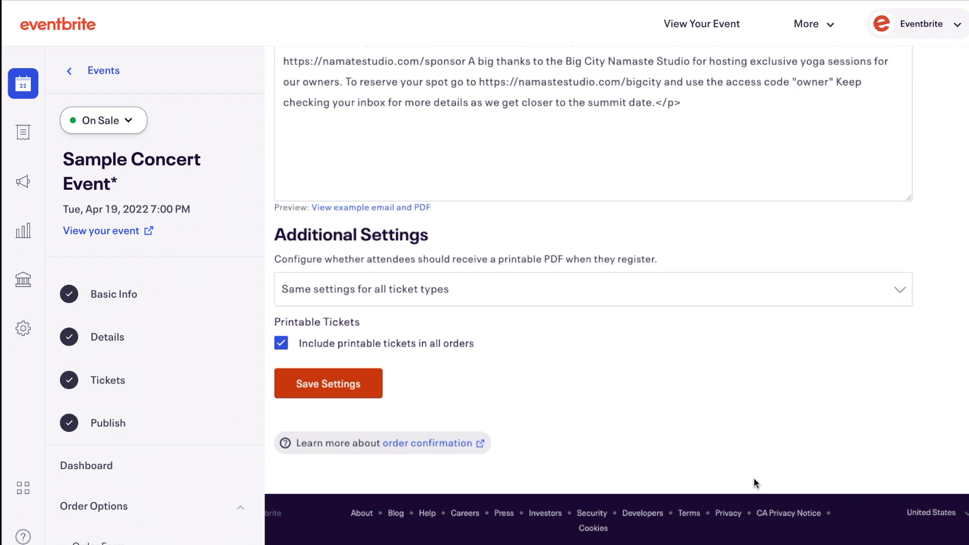
mouse_move(831, 425)
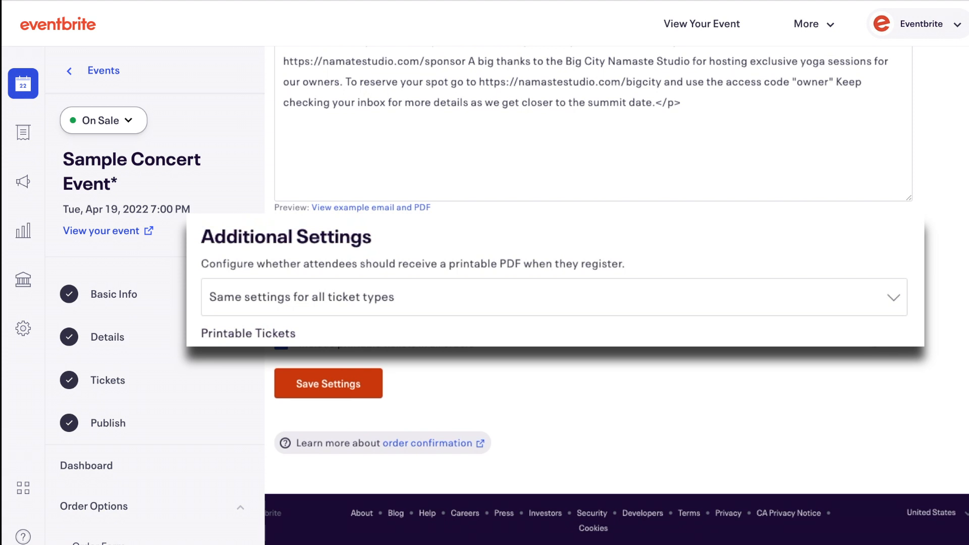
mouse_move(894, 312)
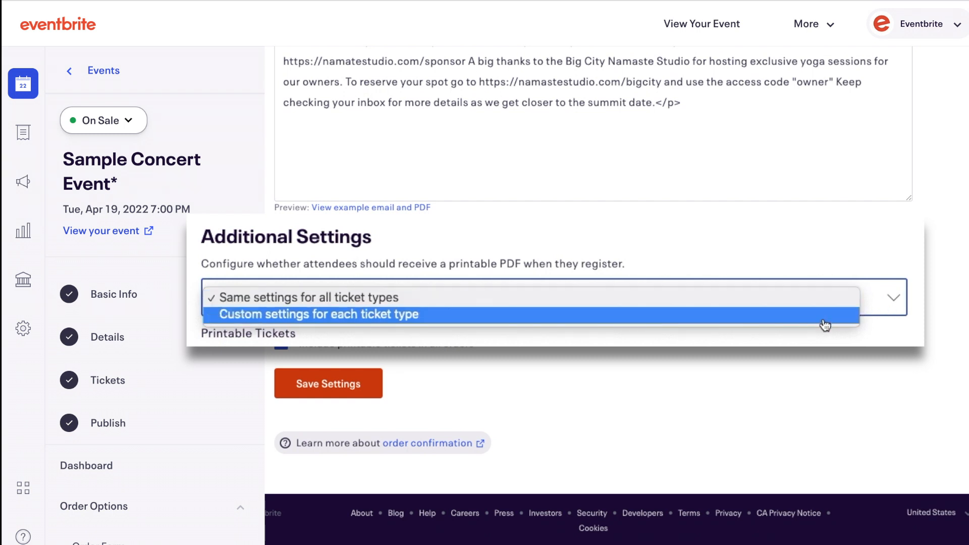
click(319, 314)
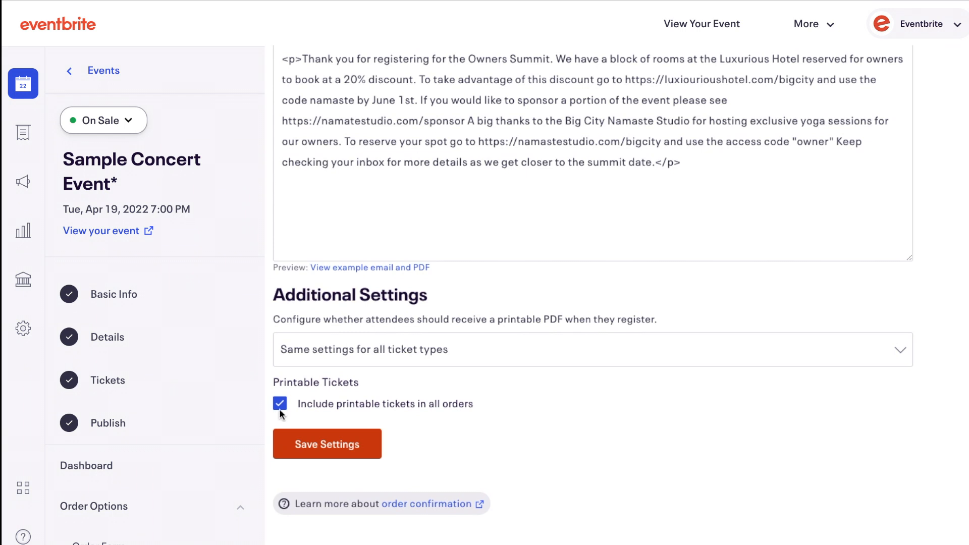
Disable printable tickets for all orders and note check-in uses a list rather than a ticket.
click(280, 404)
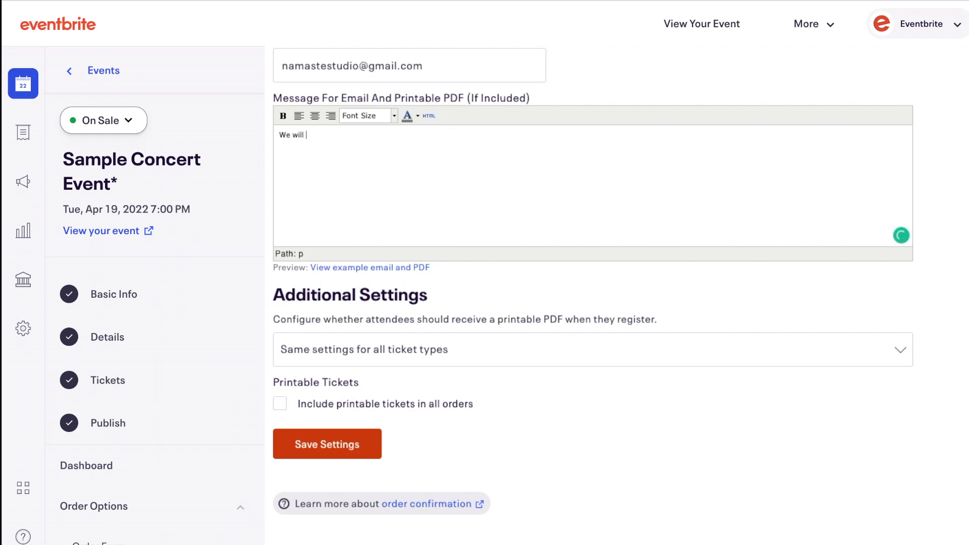
text(have a list of)
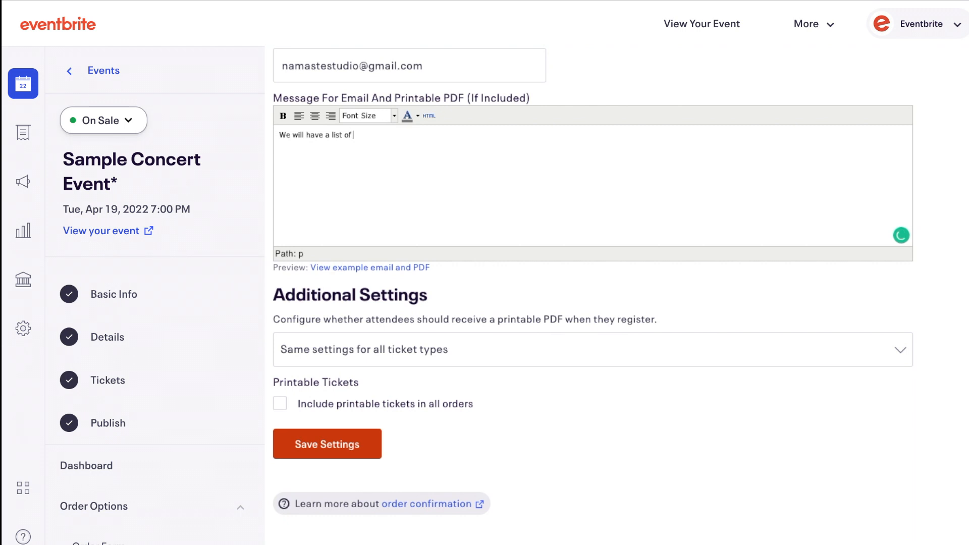
text(everyone that registered for)
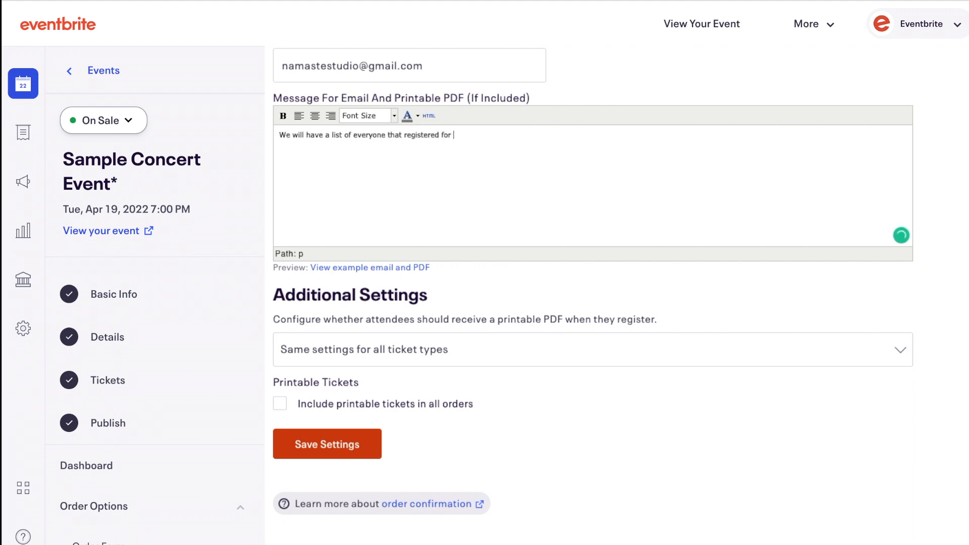
text(check-in rather than using a t)
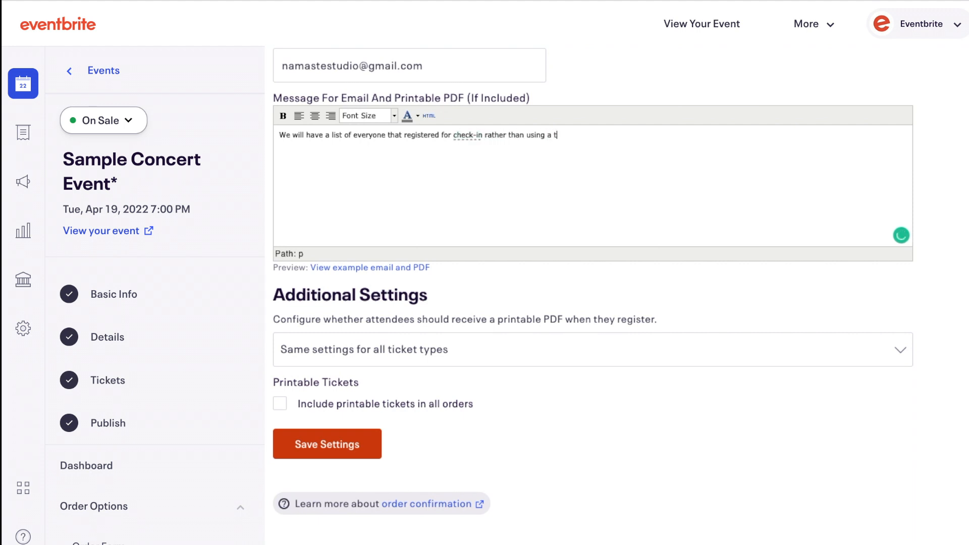
text(icket.)
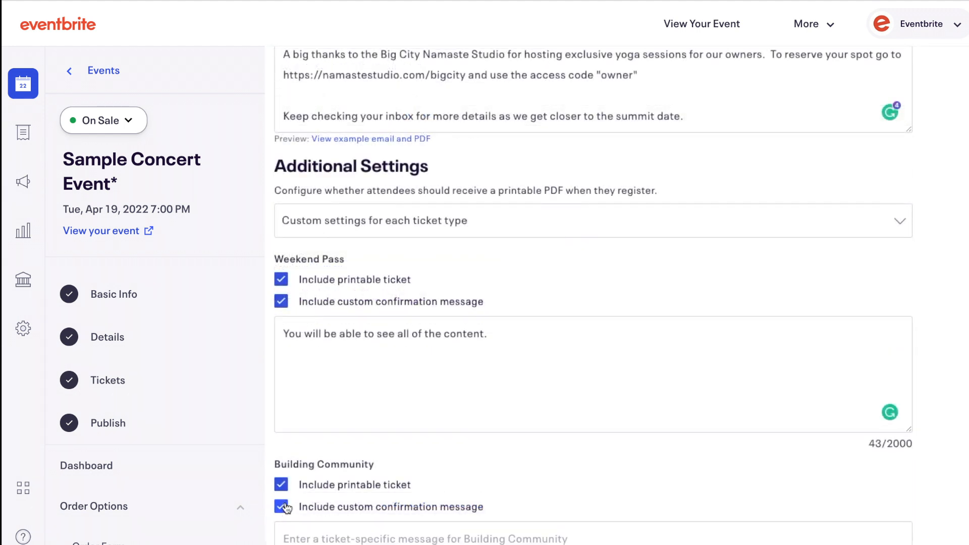
Exclude the printable ticket for the Building Community ticket type.
click(281, 485)
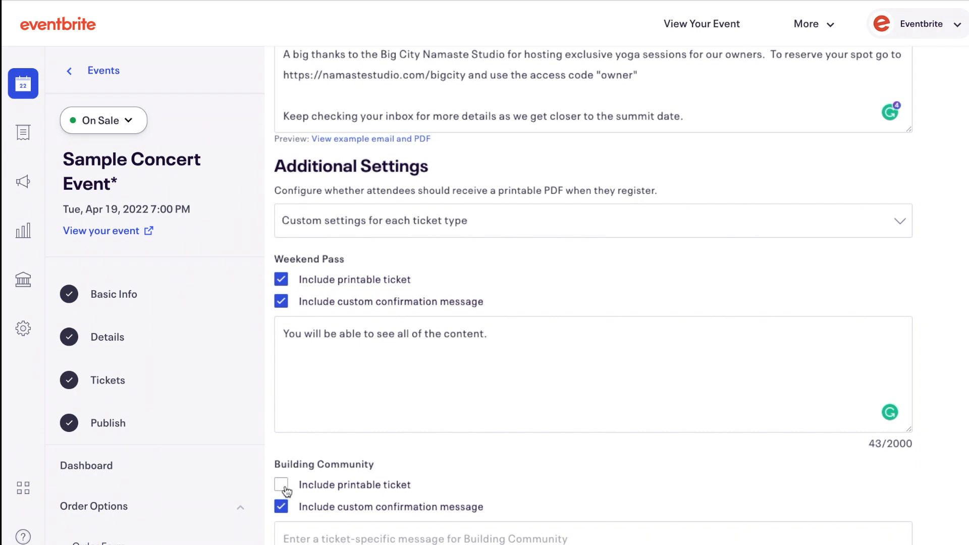
scroll(down, 3)
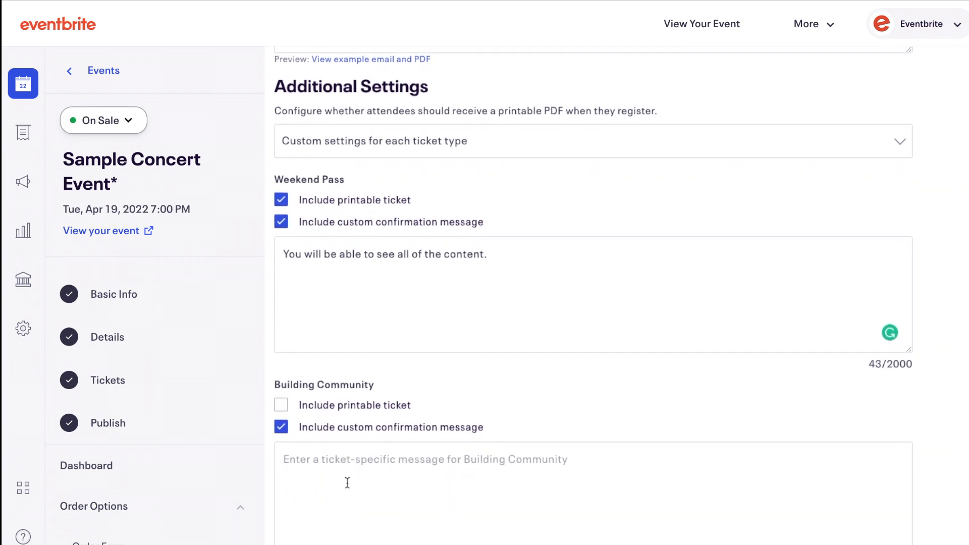